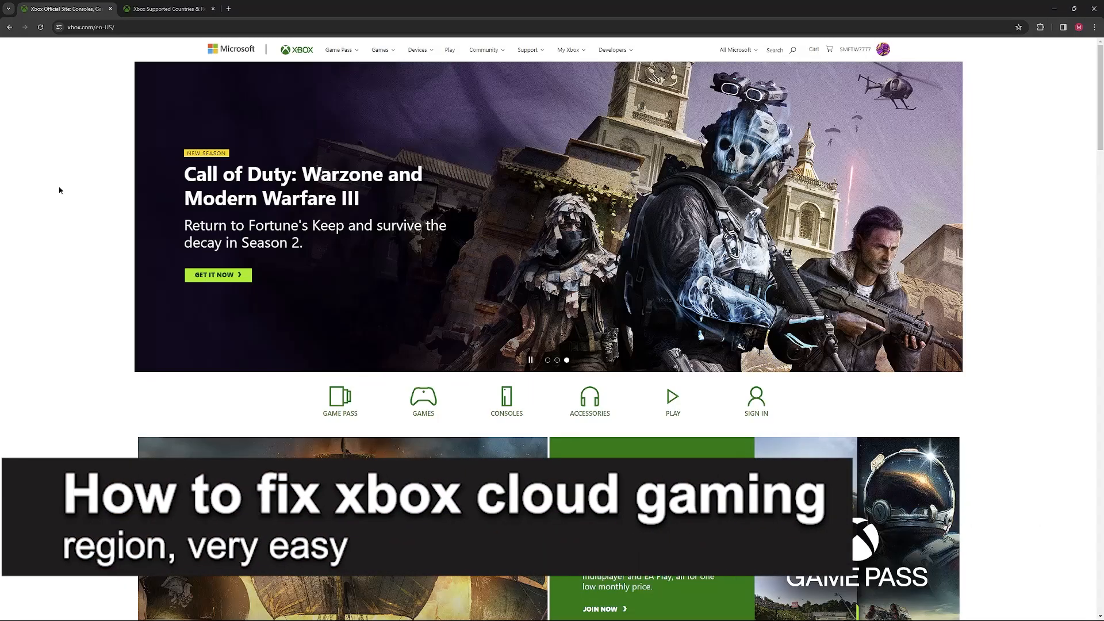
mouse_move(91, 188)
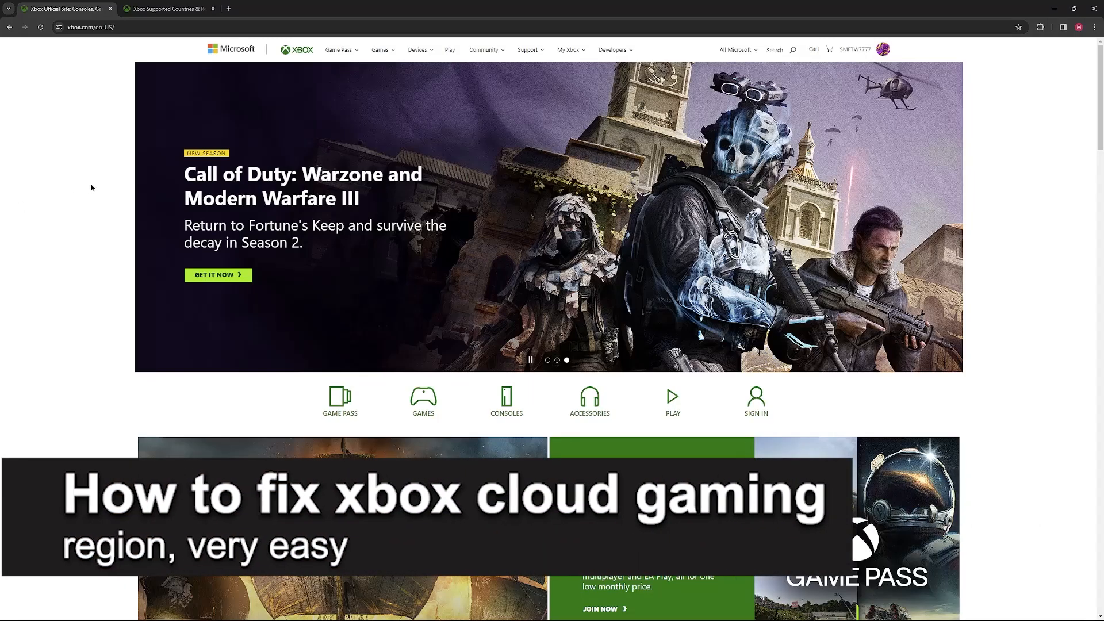
Open the Xbox Cloud Gaming (Beta) page from Play in the xbox.com navigation bar
left_click(672, 402)
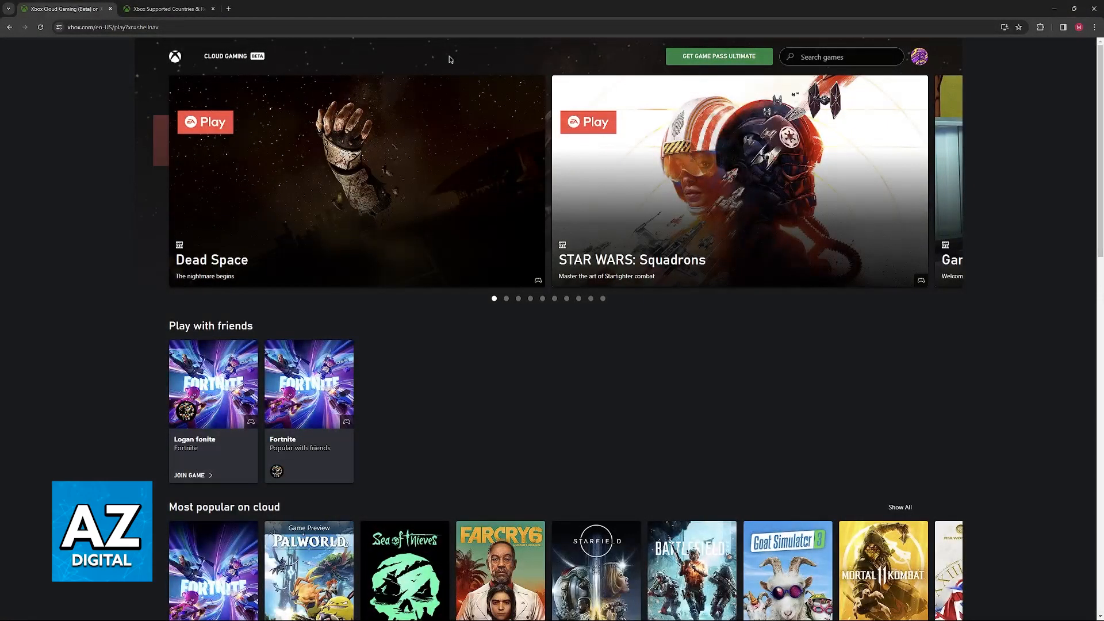
Browse the cloud gaming page, then switch to the Xbox Supported Countries/Regions tab
scroll("down", 3)
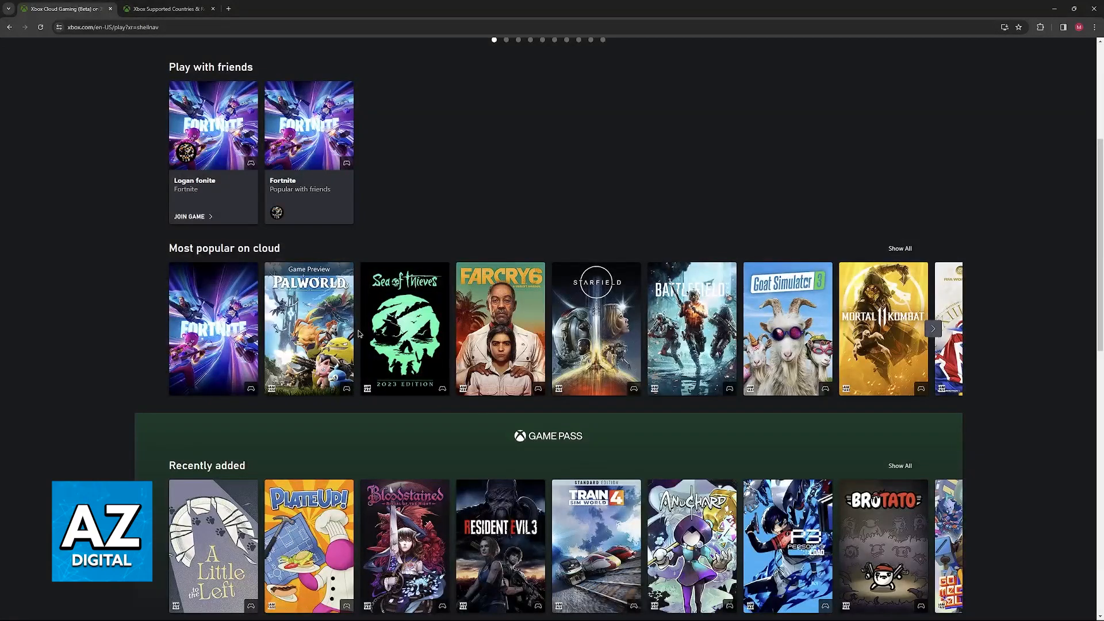
scroll("down", 3)
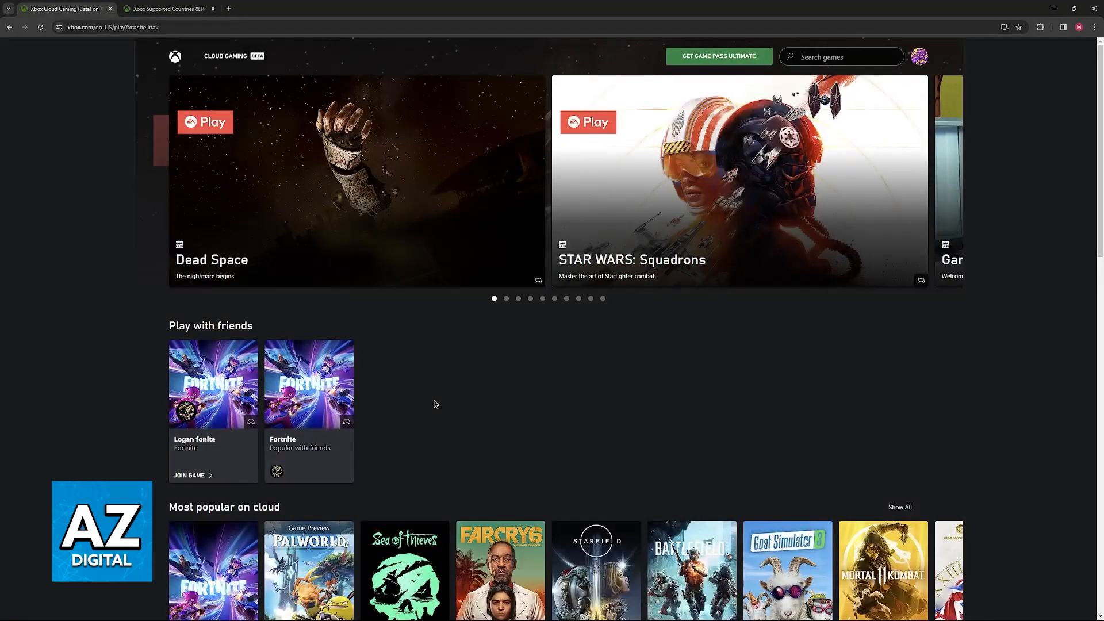
left_click(168, 8)
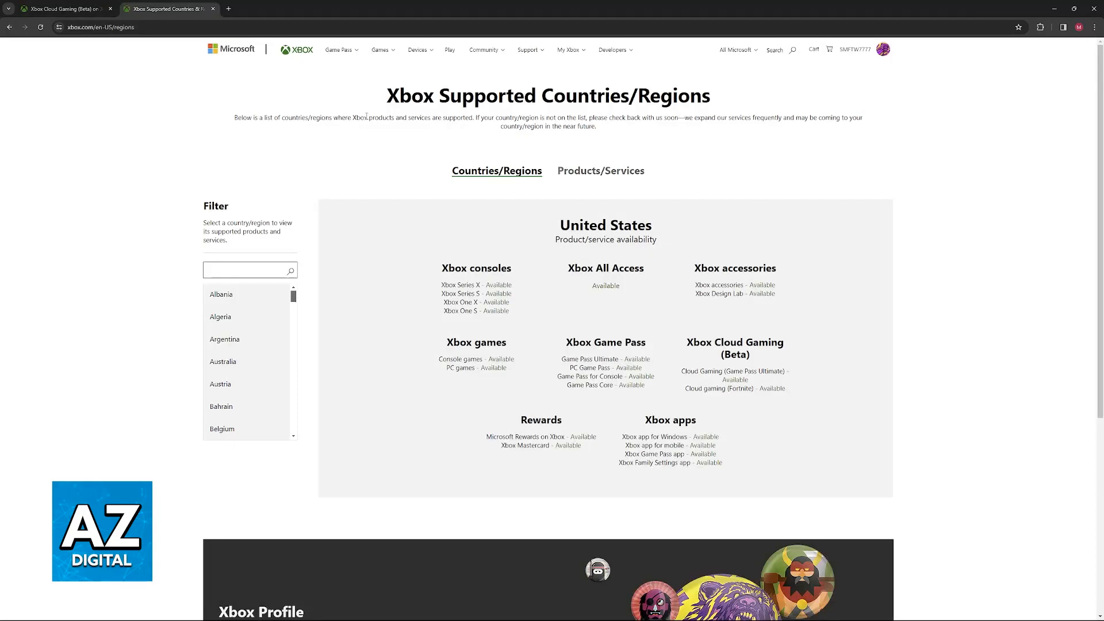
View product availability for Ireland, Indonesia and then Brazil in the Filter list
scroll("down", 3)
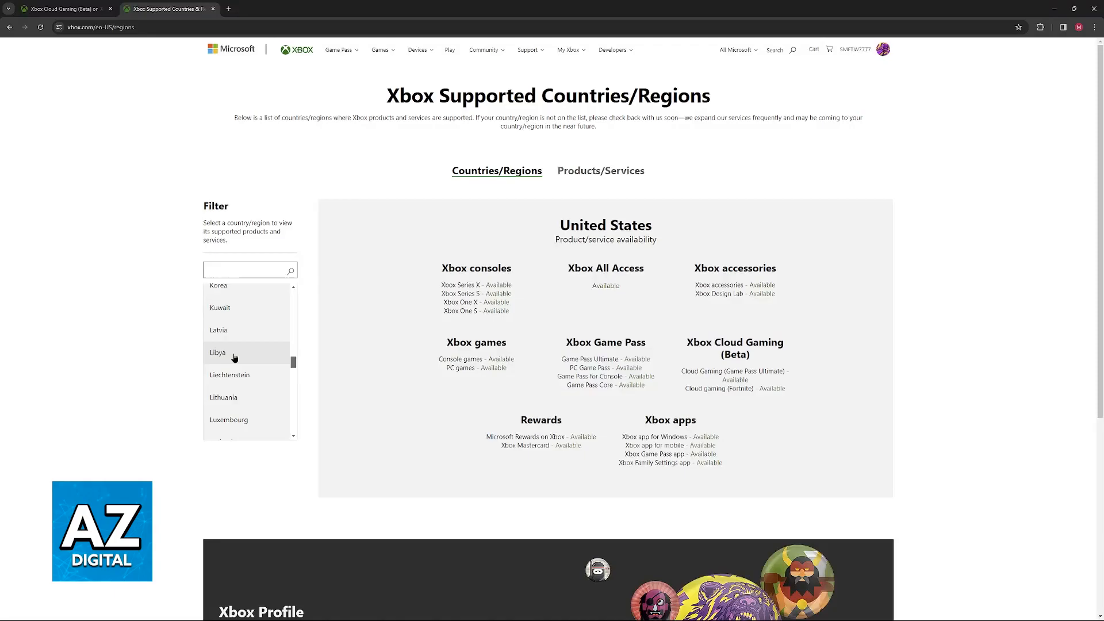
left_click(245, 324)
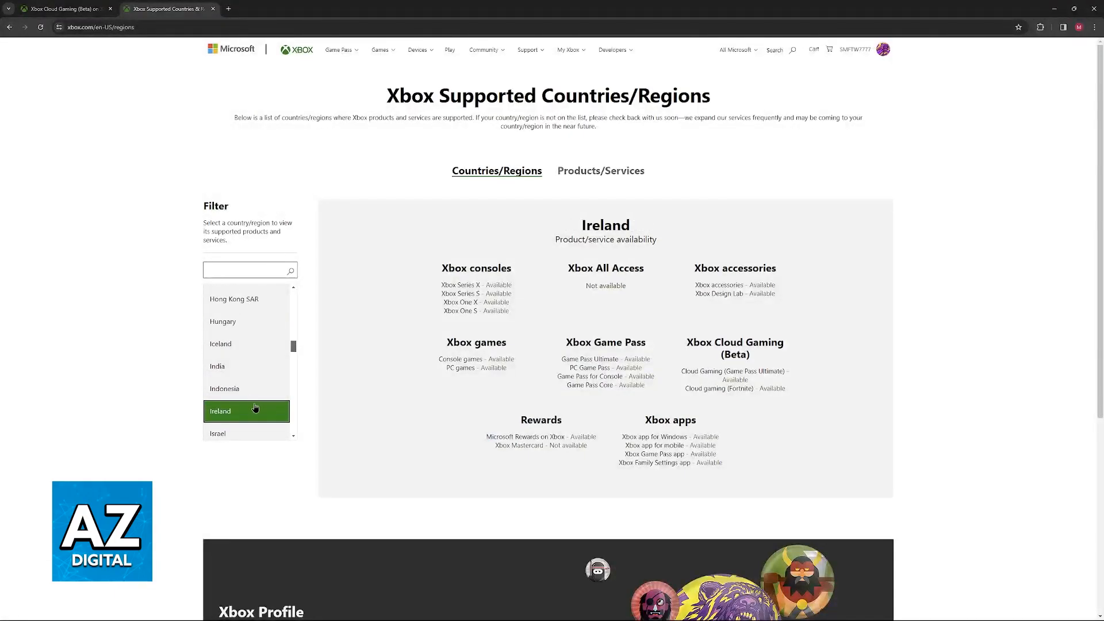
left_click(224, 389)
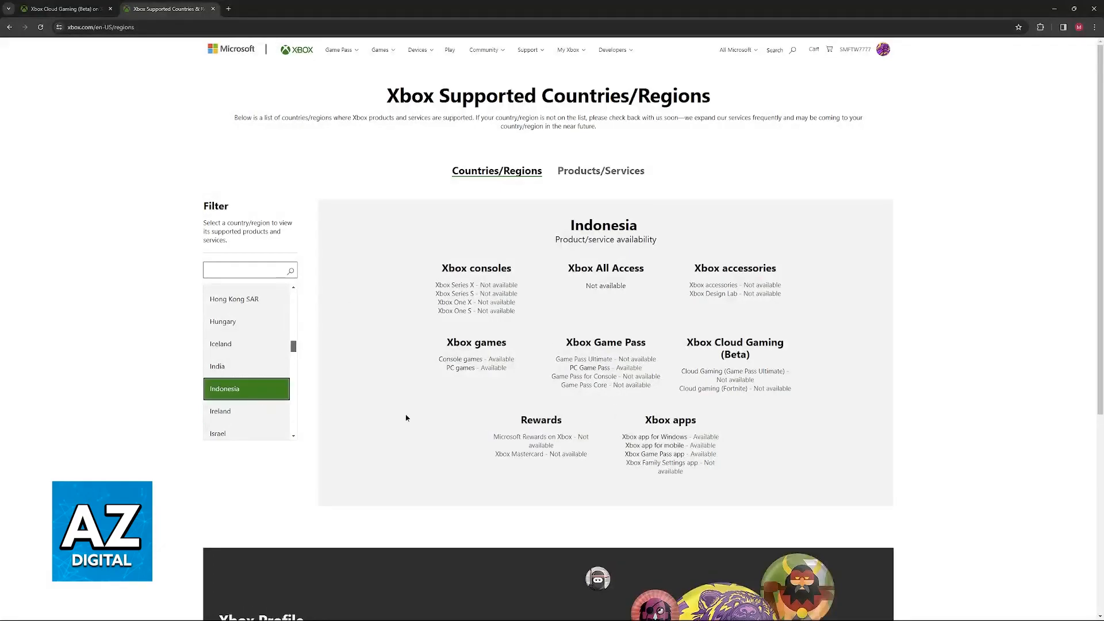
mouse_move(480, 400)
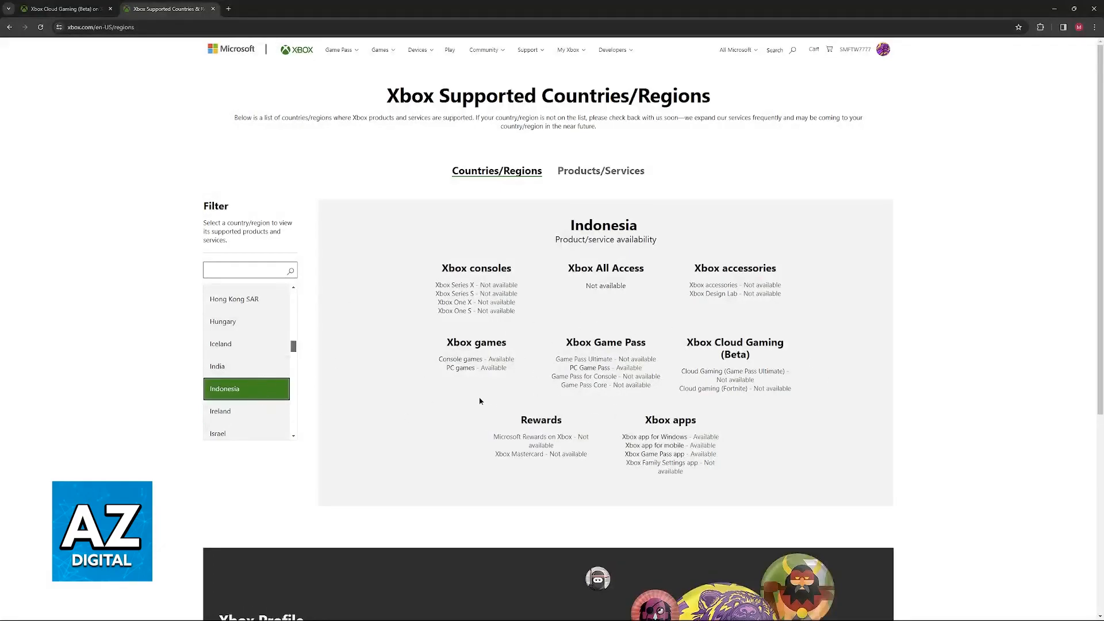
left_click(217, 367)
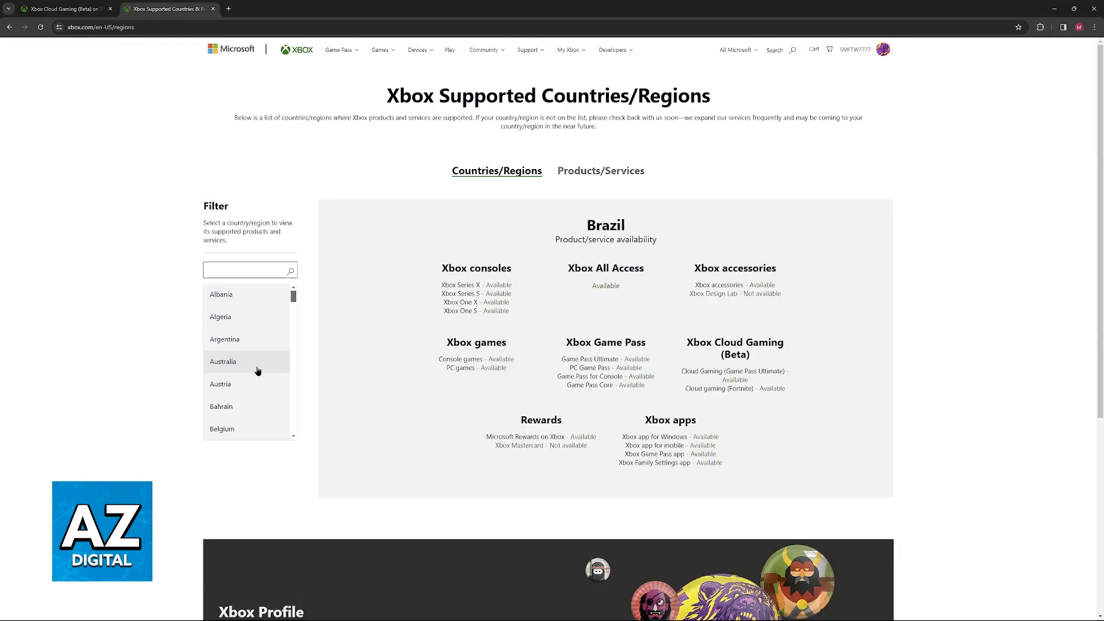
Check availability for Chile, Italy and Japan, then return to the cloud gaming tab
scroll("down", 3)
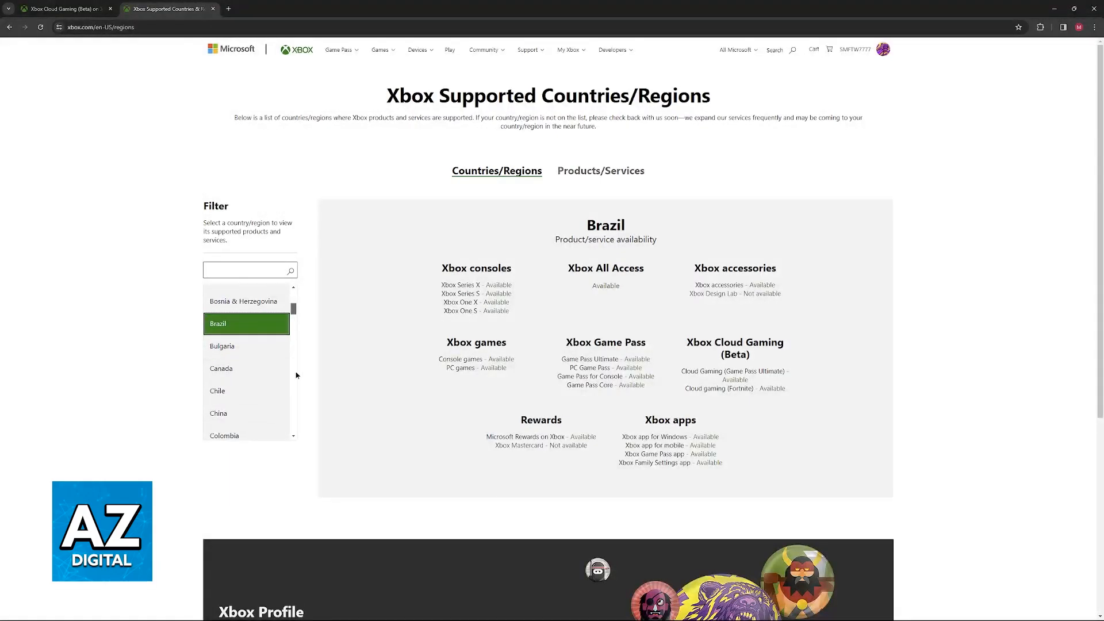
left_click(216, 391)
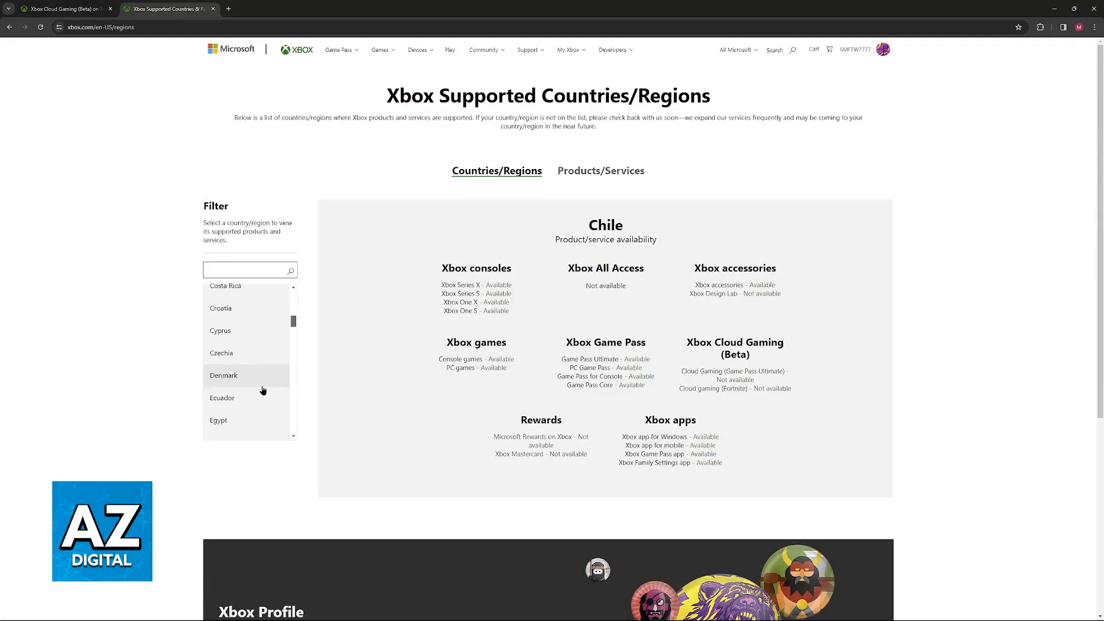
scroll("down", 3)
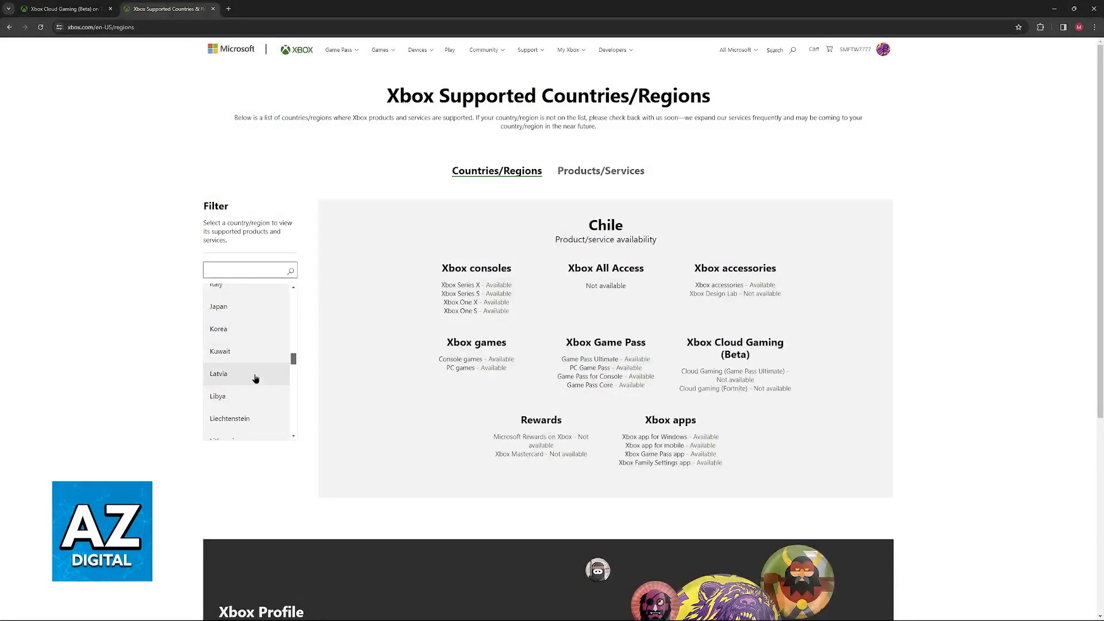
mouse_move(273, 376)
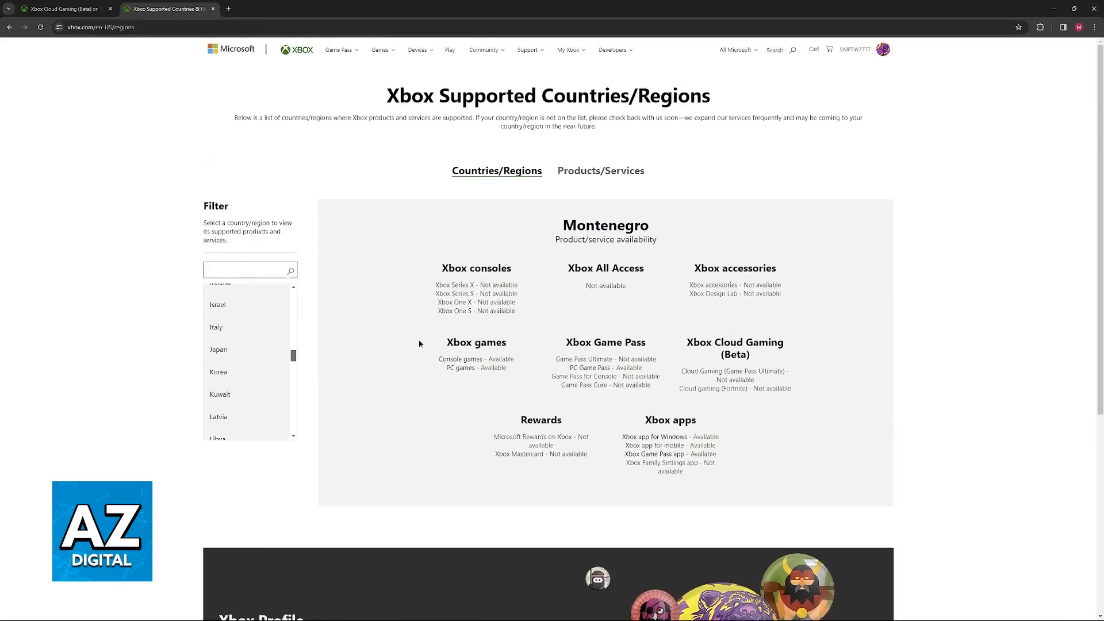
left_click(216, 326)
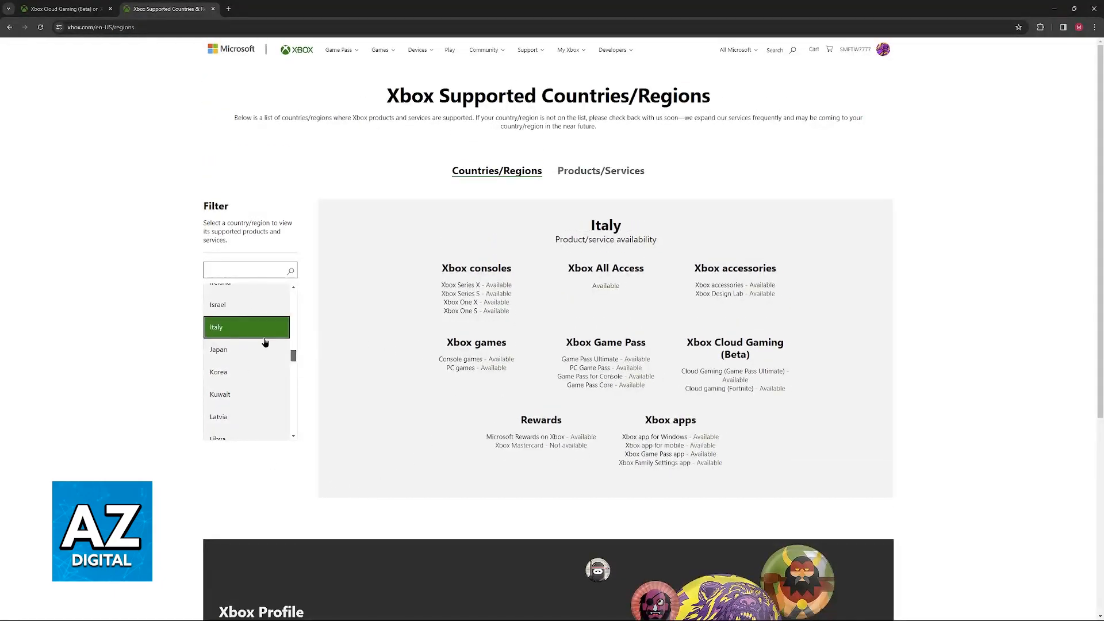
left_click(219, 349)
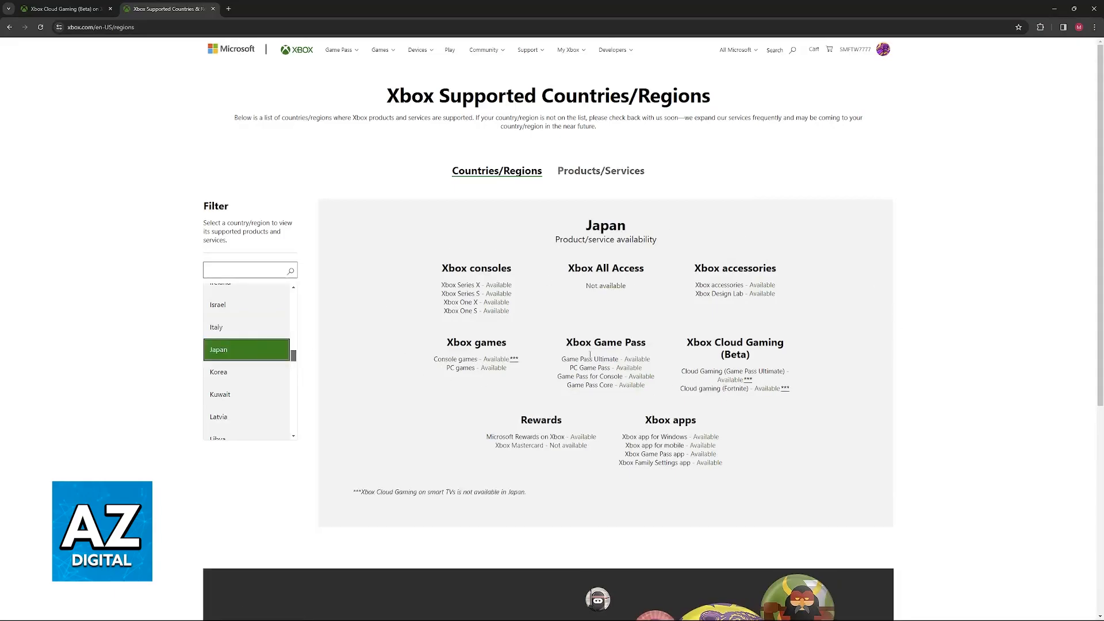
left_click(63, 9)
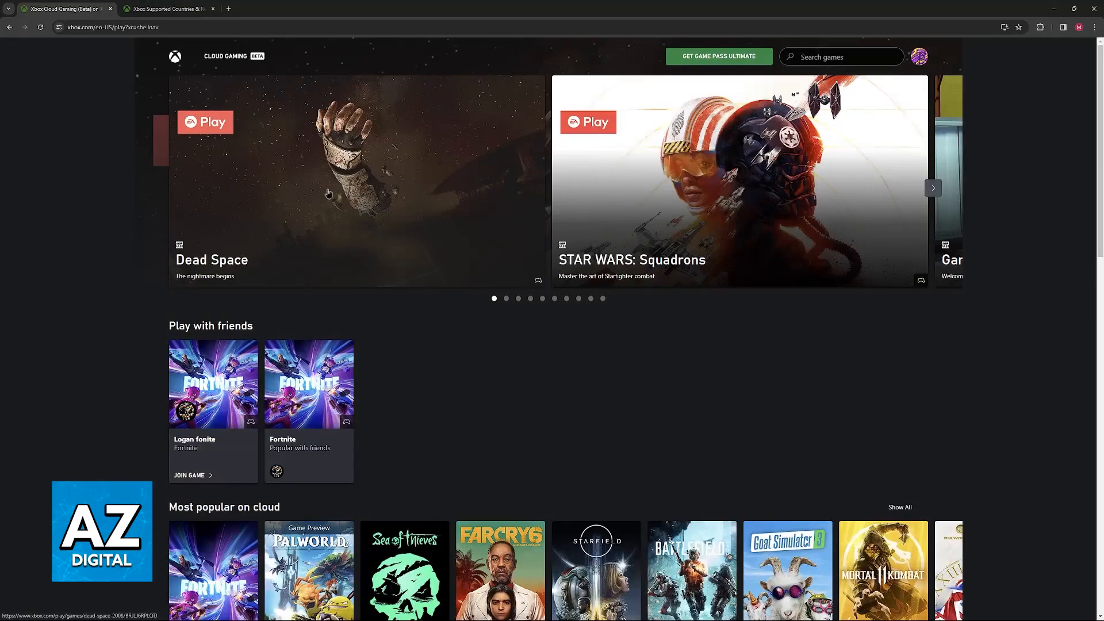
scroll("down", 3)
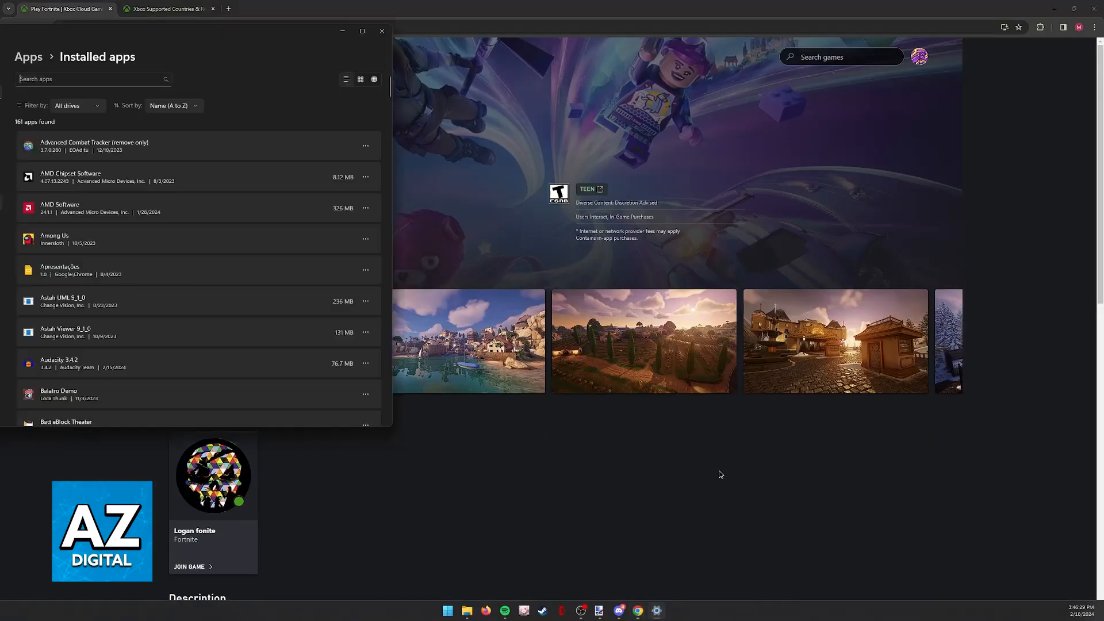
mouse_move(300, 307)
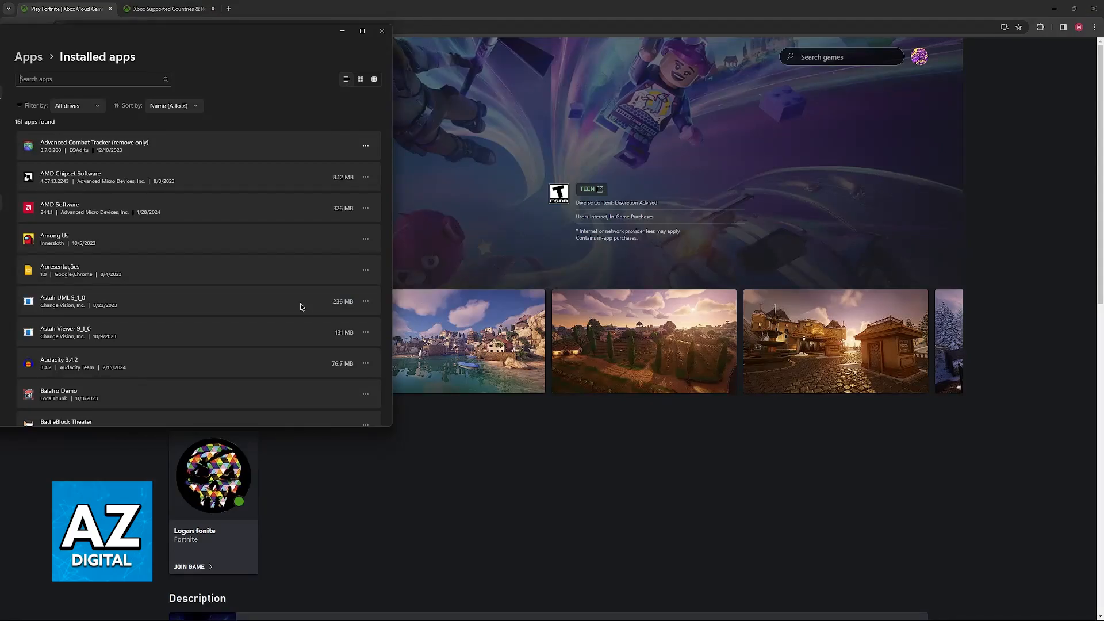
Search installed apps for 'xbox' and open the Xbox app's Advanced options
type("xbox")
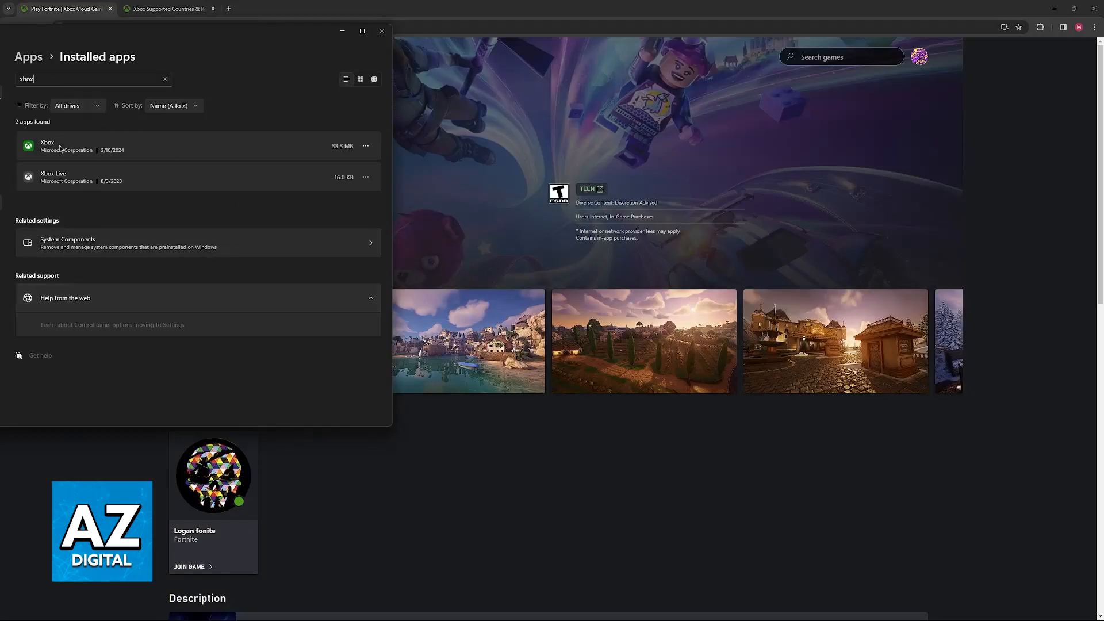
left_click(364, 146)
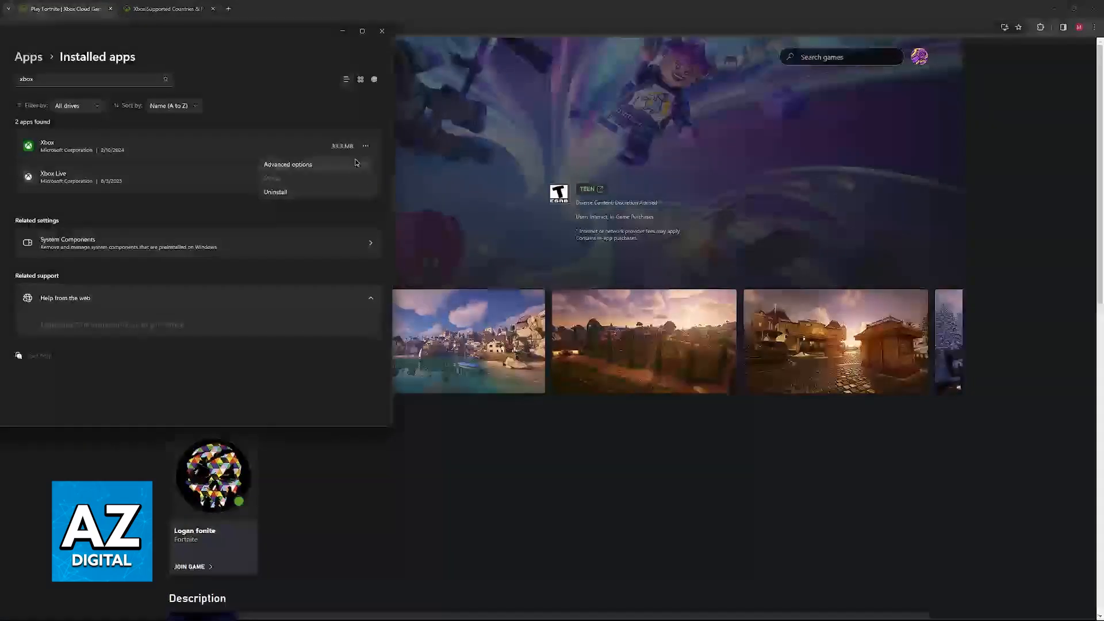
left_click(288, 164)
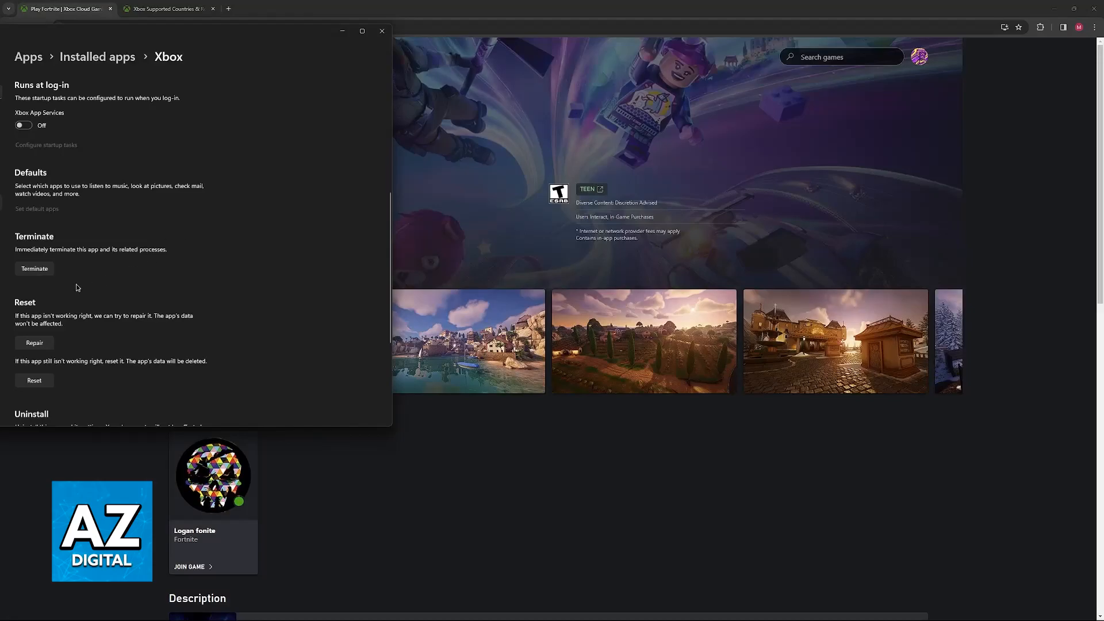
scroll("down", 3)
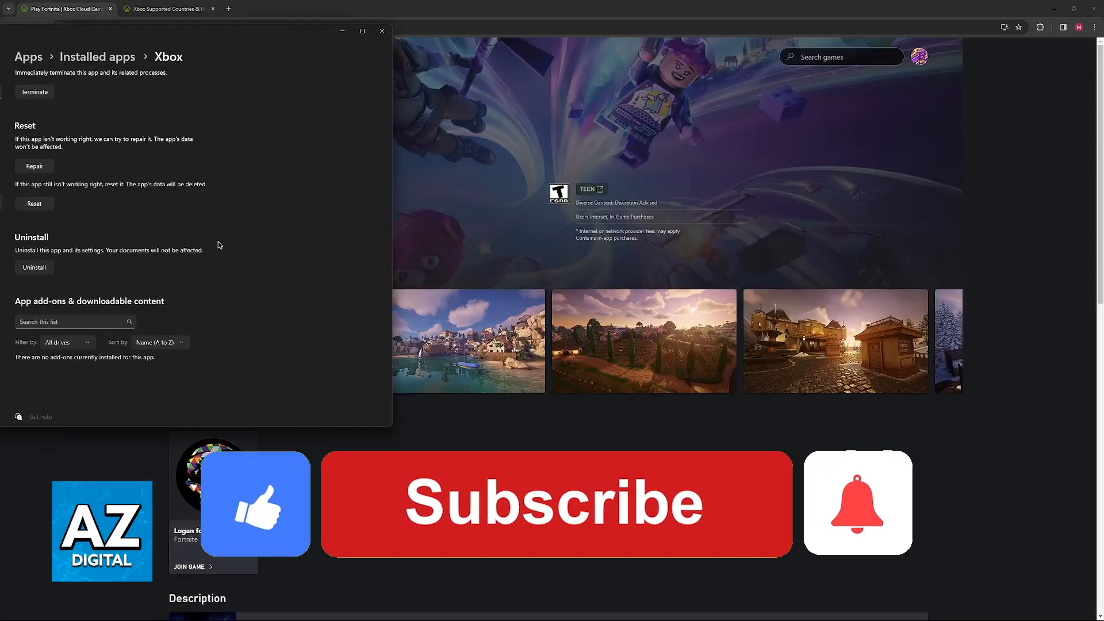
left_click(556, 504)
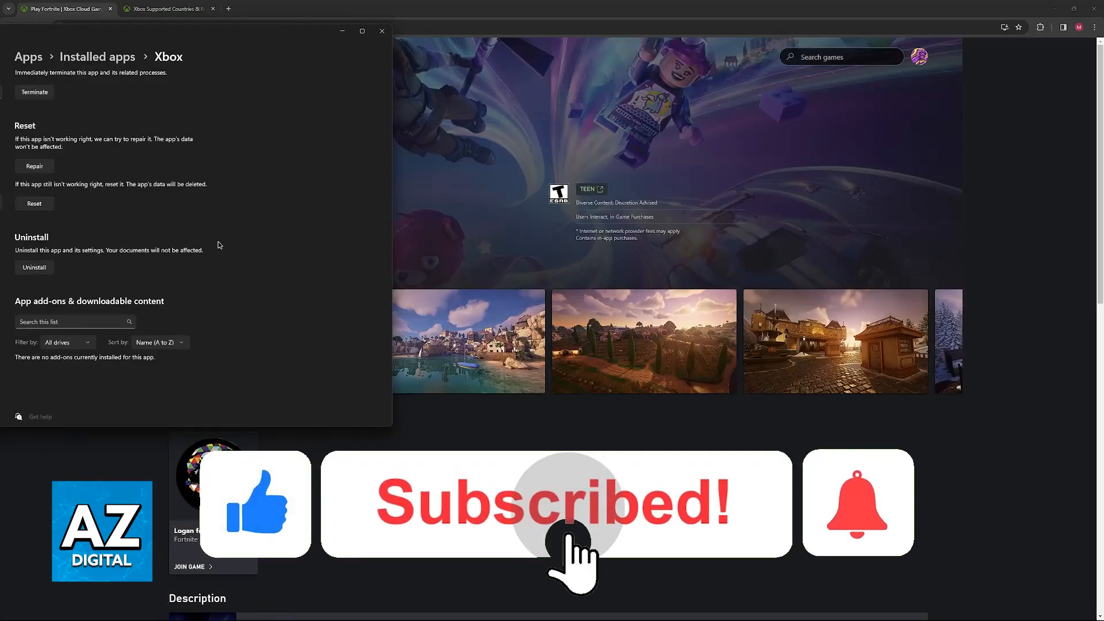